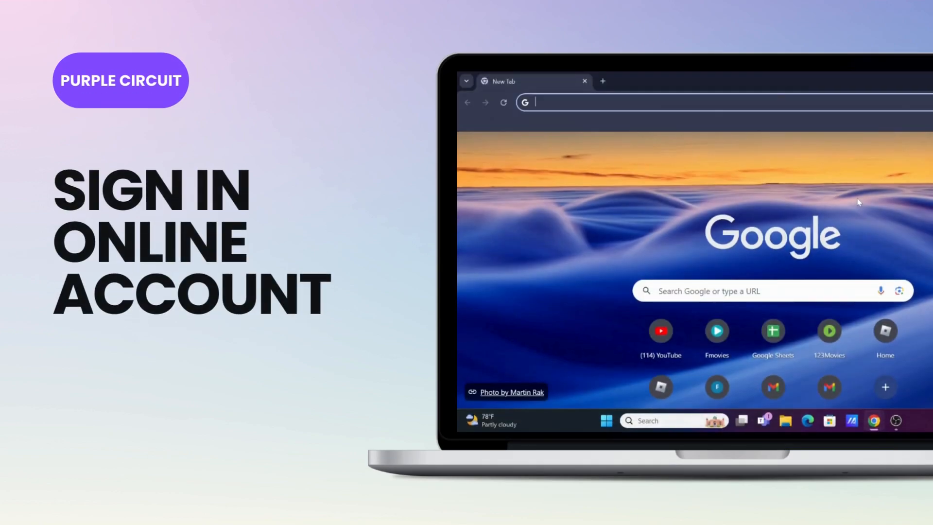
Search Google for 'capital one' from the new tab page.
{"action": "type", "text": "capital one eno"}
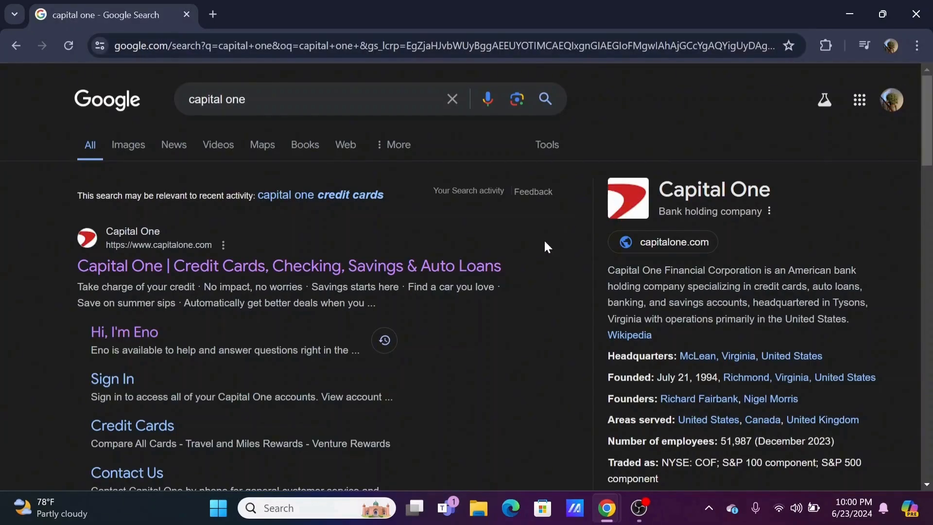
Open the 'Capital One | Credit Cards, Checking, Savings & Auto Loans' result.
{"action": "left_click", "coordinate": [293, 265]}
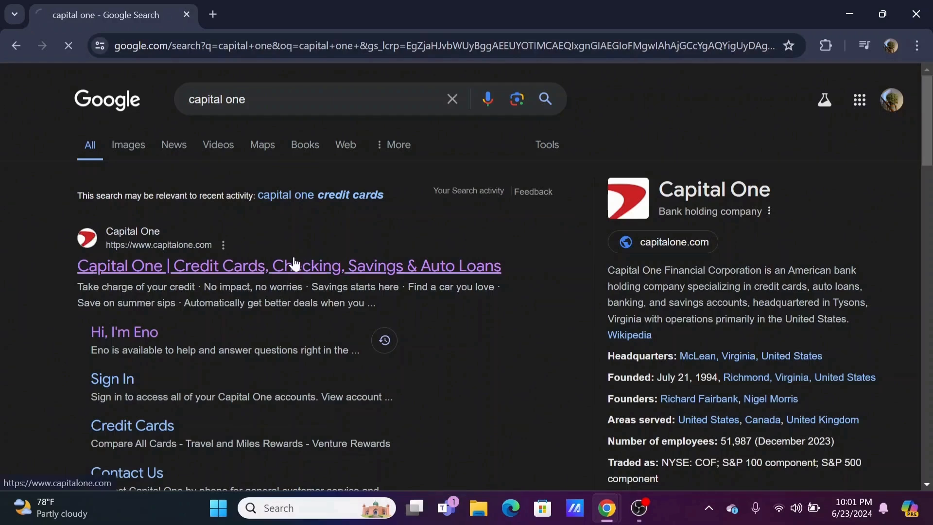
{"action": "left_click", "coordinate": [295, 265]}
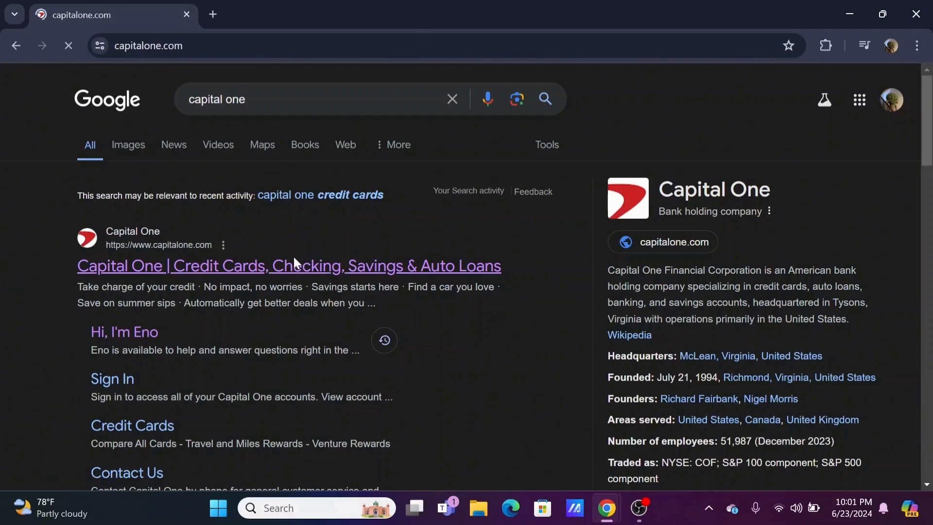
{"action": "left_click", "coordinate": [288, 266]}
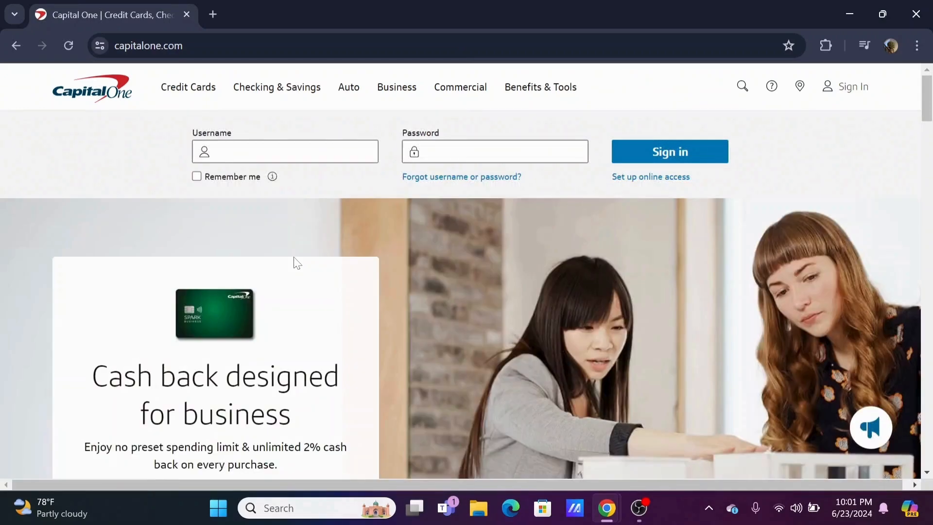
{"action": "scroll", "scroll_direction": "down", "scroll_amount": 3}
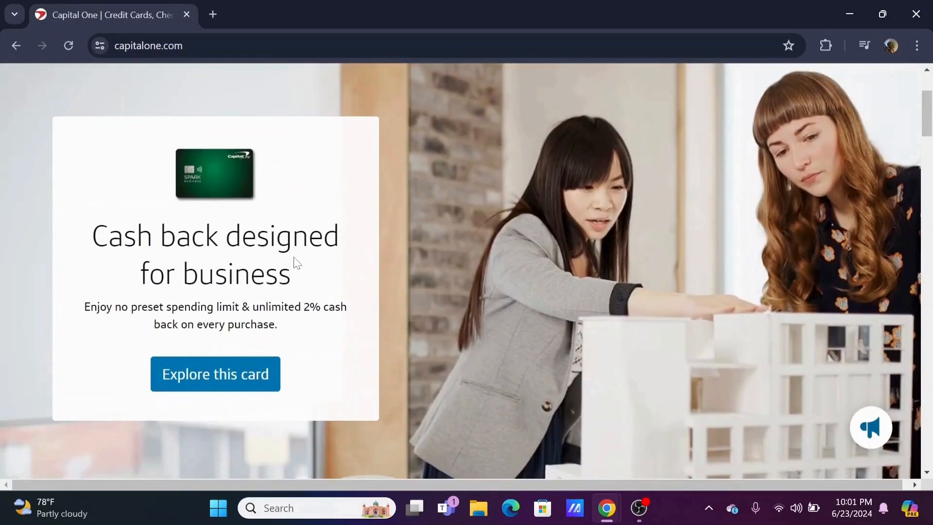
{"action": "scroll", "scroll_direction": "down", "scroll_amount": 3}
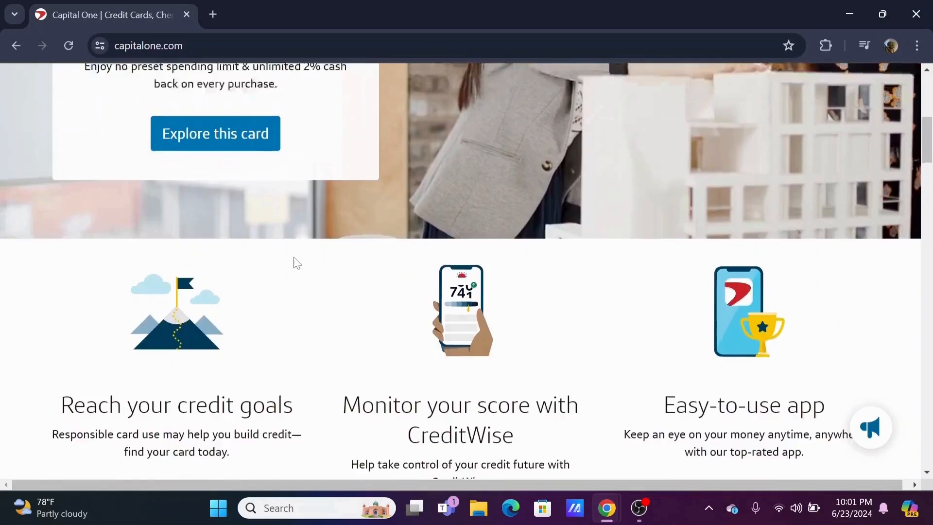
{"action": "scroll", "scroll_direction": "up", "scroll_amount": 3}
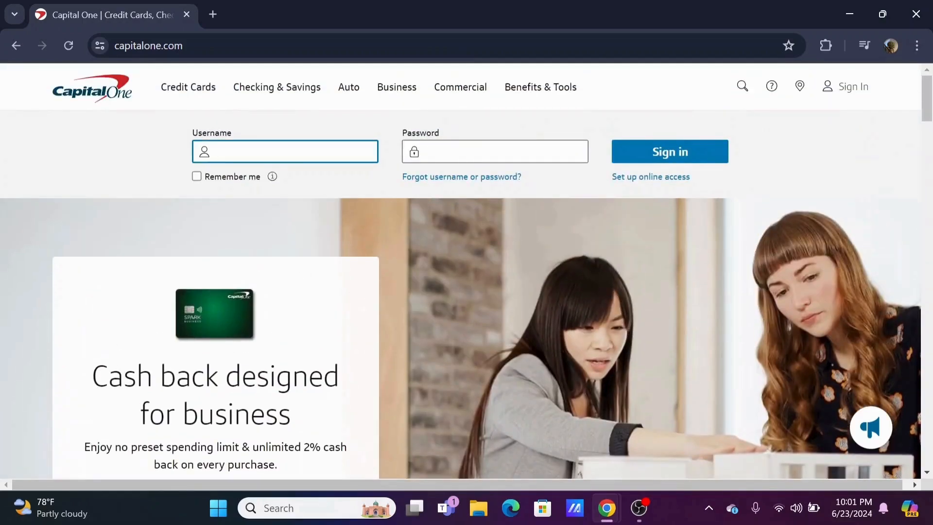
Check 'Remember me' on the sign-in form and follow 'Forgot username or password?'.
{"action": "left_click", "coordinate": [494, 151]}
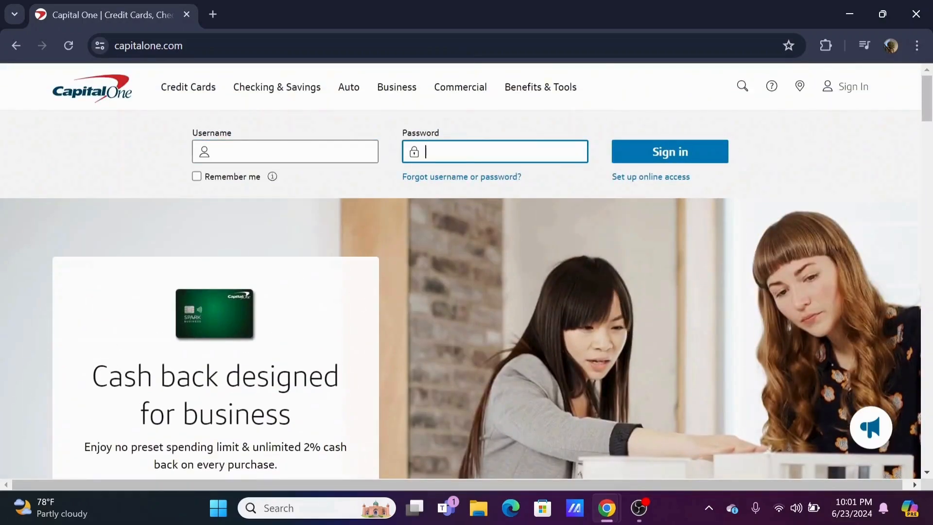
{"action": "mouse_move", "coordinate": [647, 161]}
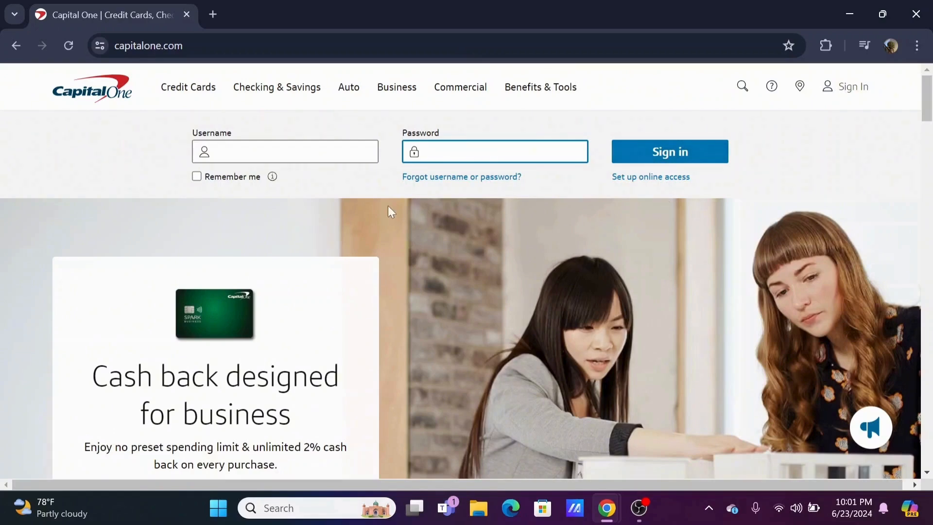
{"action": "left_click", "coordinate": [195, 177]}
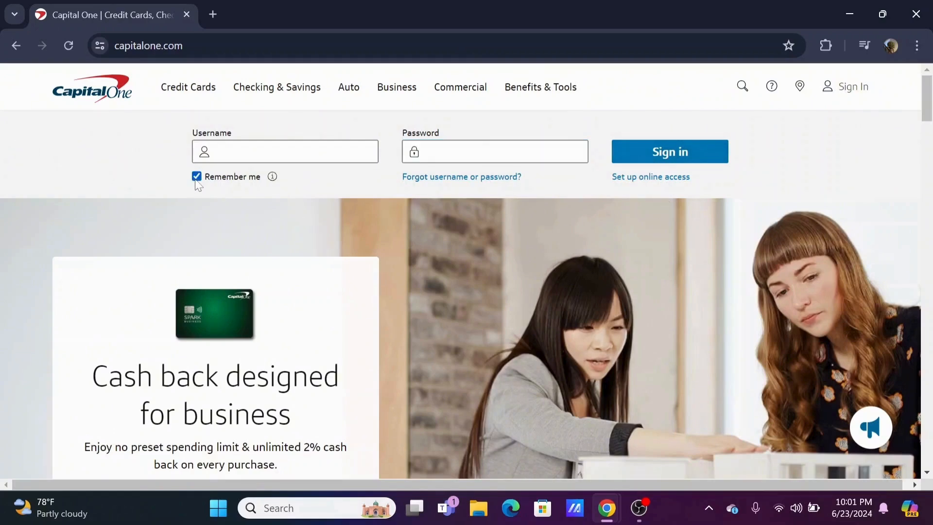
{"action": "mouse_move", "coordinate": [453, 181]}
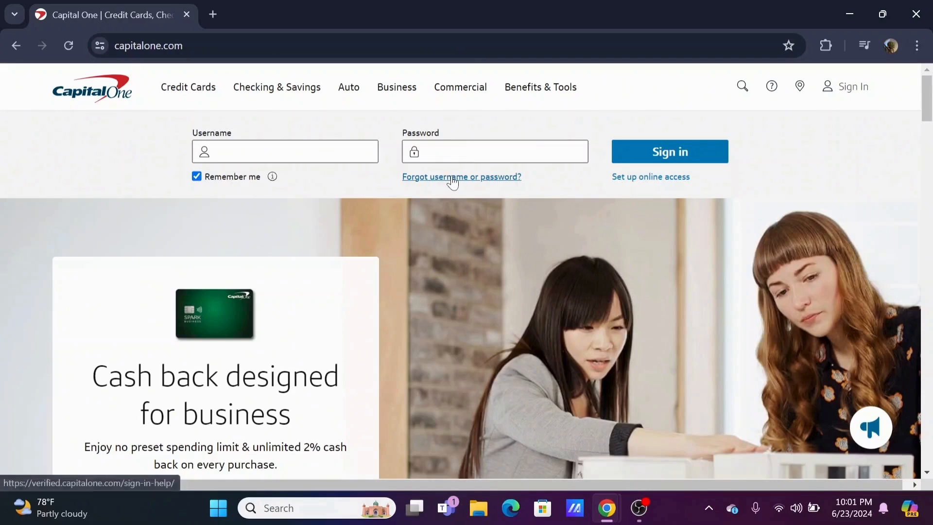
{"action": "left_click", "coordinate": [461, 177]}
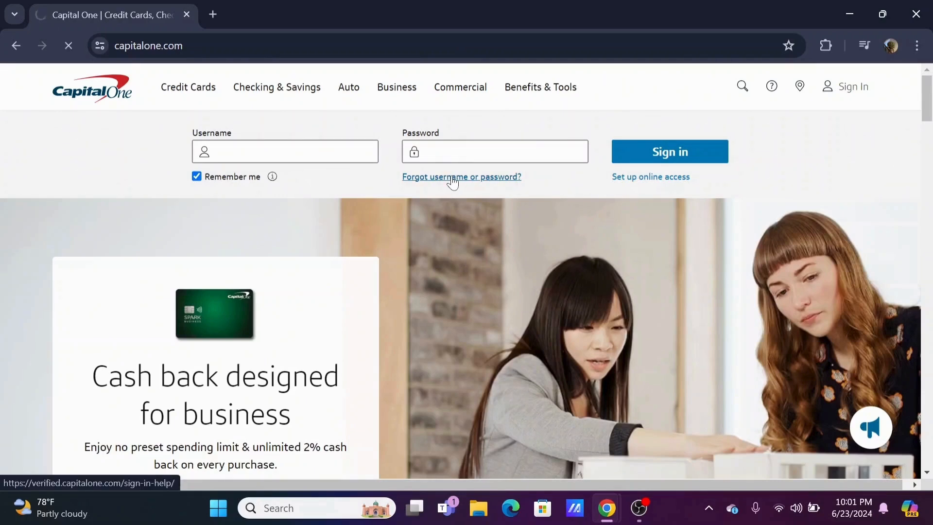
Load the Sign In Help page and scroll down to the Find Me form.
{"action": "left_click", "coordinate": [453, 177]}
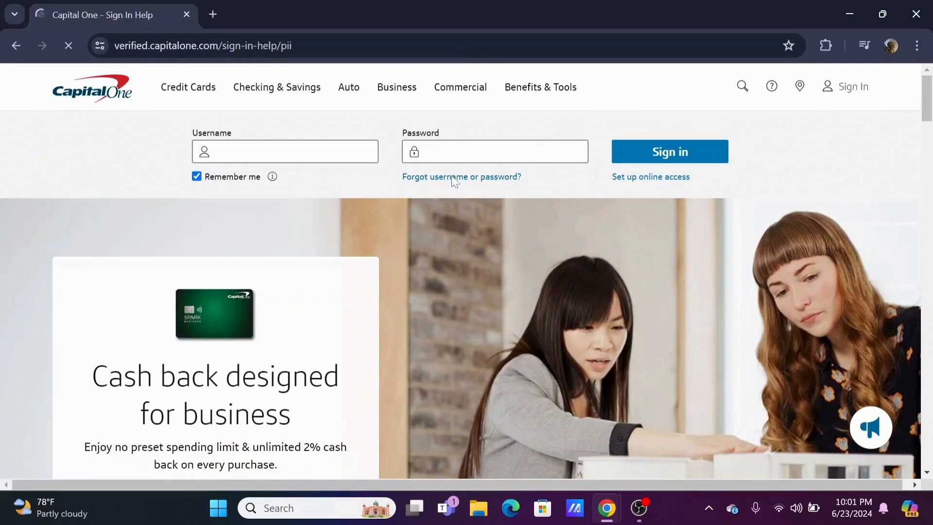
{"action": "left_click", "coordinate": [461, 176]}
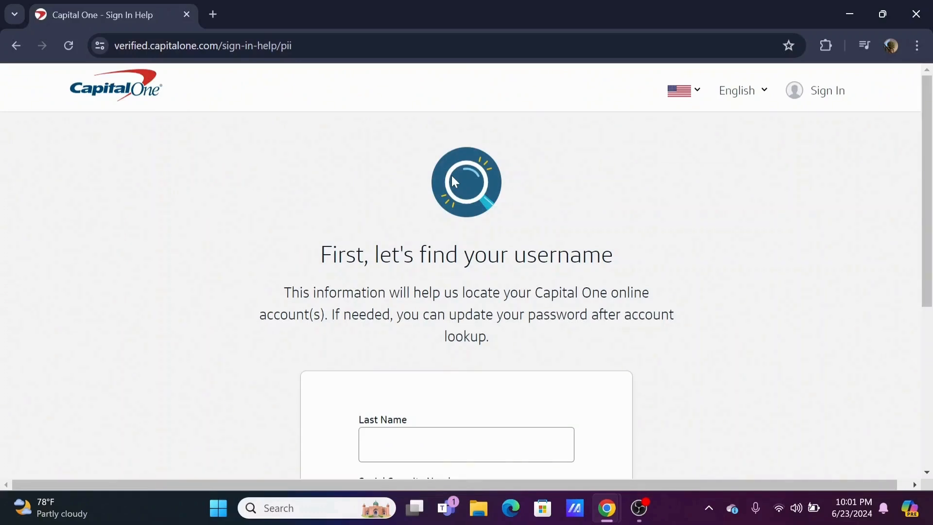
{"action": "scroll", "scroll_direction": "down", "scroll_amount": 3}
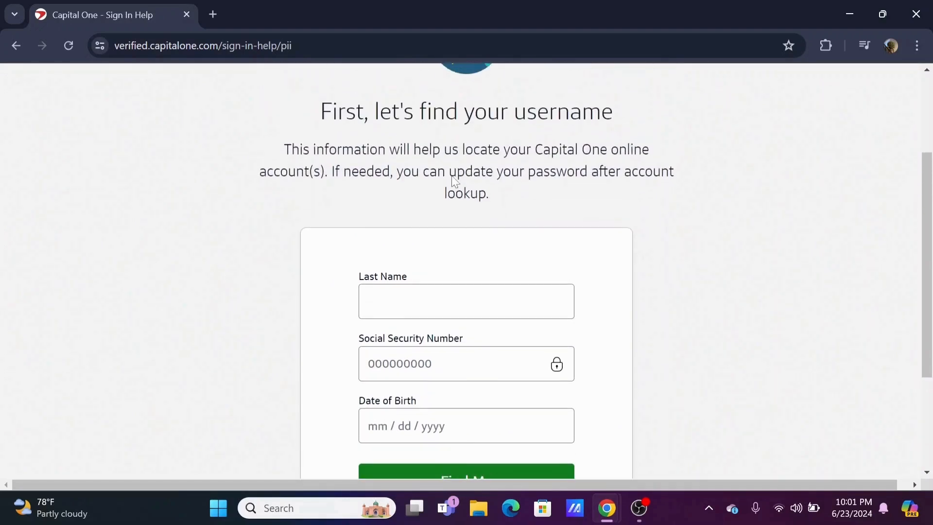
{"action": "scroll", "scroll_direction": "down", "scroll_amount": 3}
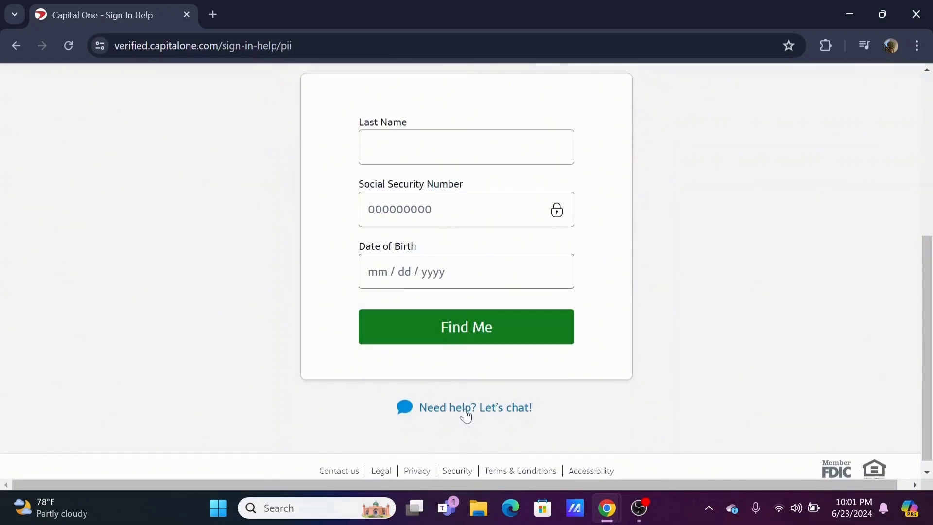
{"action": "mouse_move", "coordinate": [517, 423]}
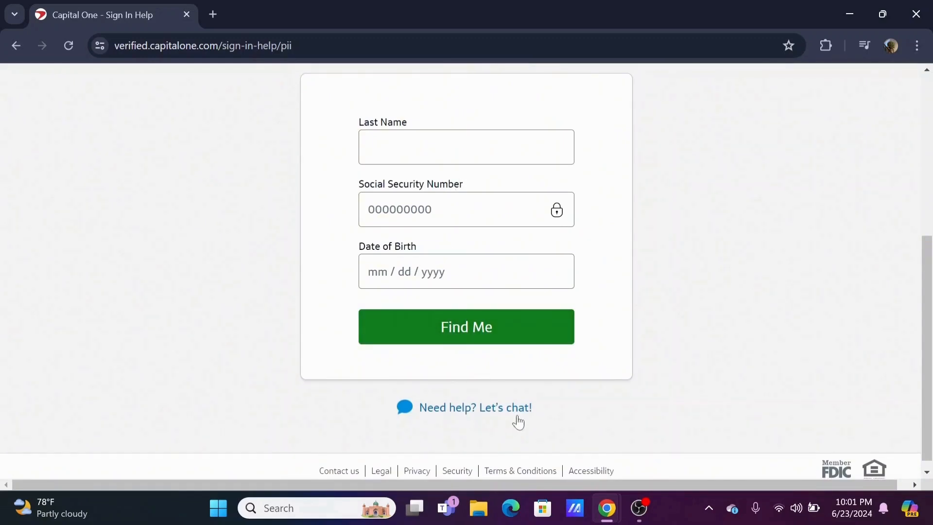
{"action": "mouse_move", "coordinate": [501, 408]}
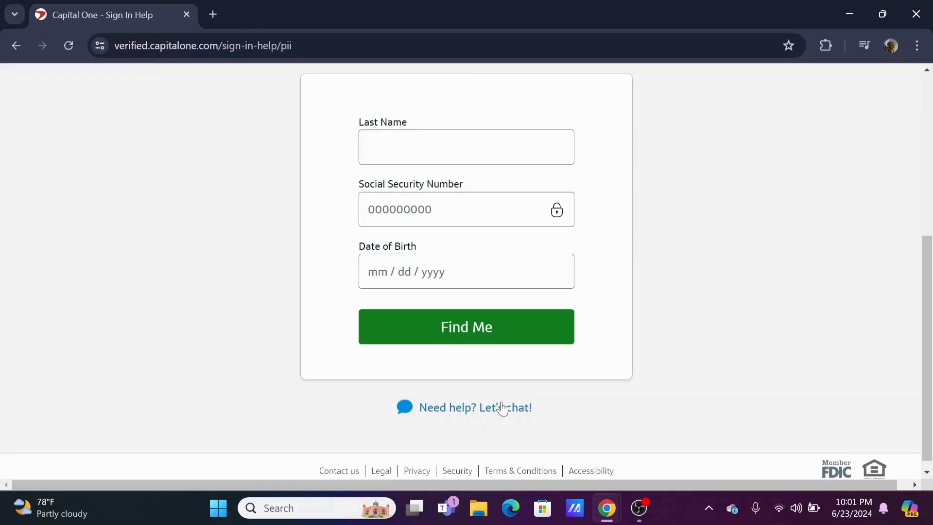
Open 'Need help? Let's chat!', choose Other as the product, and continue.
{"action": "left_click", "coordinate": [475, 408]}
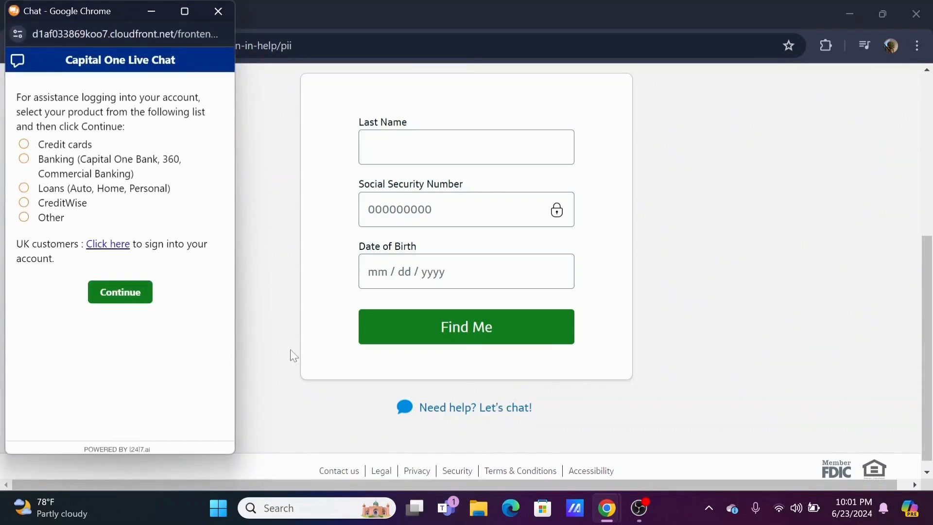
{"action": "left_click", "coordinate": [24, 217]}
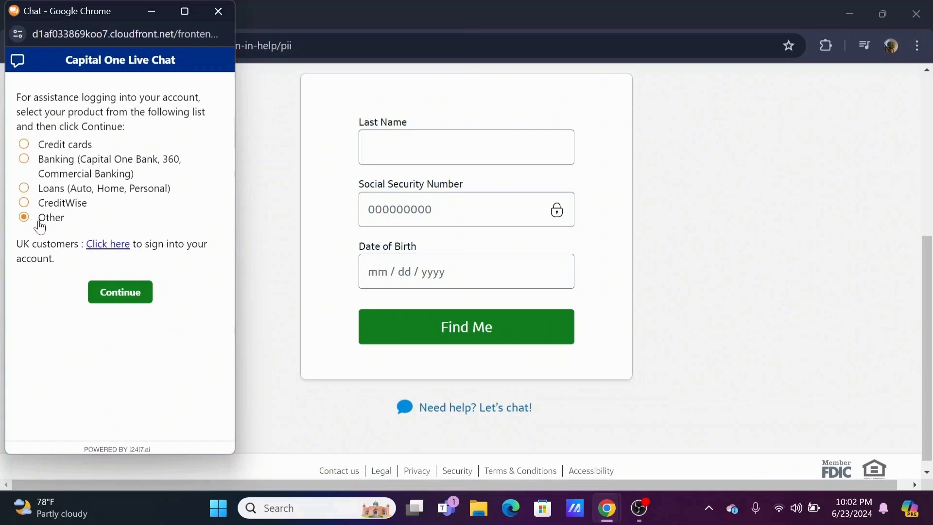
{"action": "left_click", "coordinate": [120, 292]}
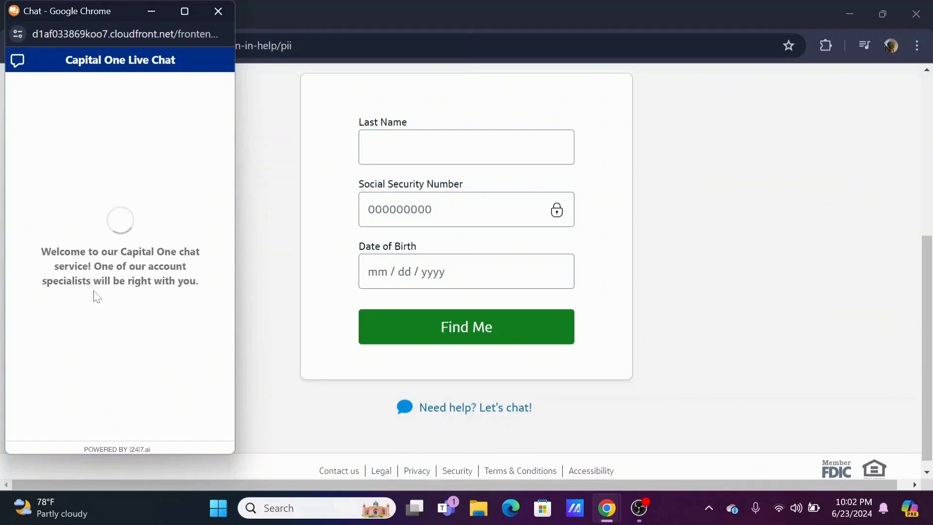